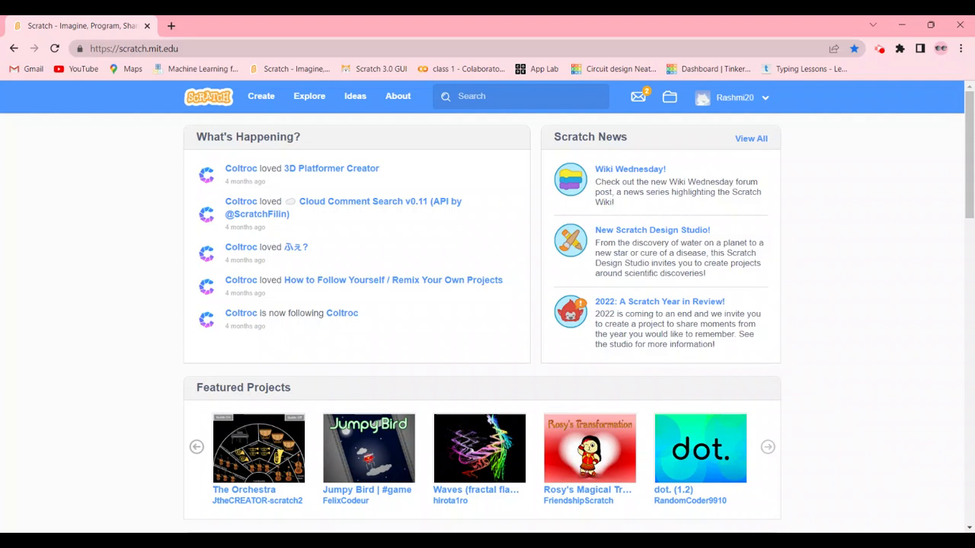
# Step: Launch a new untitled project from the Scratch home page's Create link
pyautogui.click(260, 96)
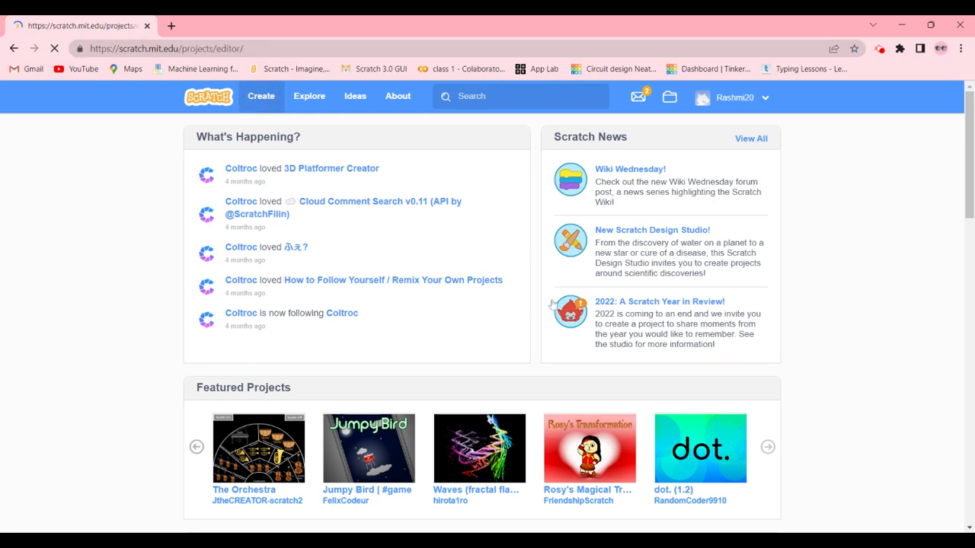
pyautogui.click(260, 96)
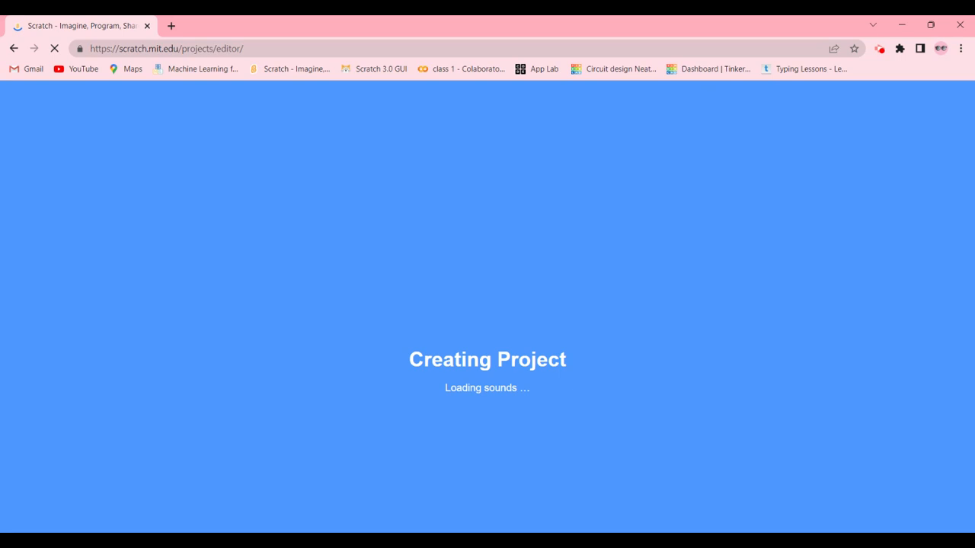